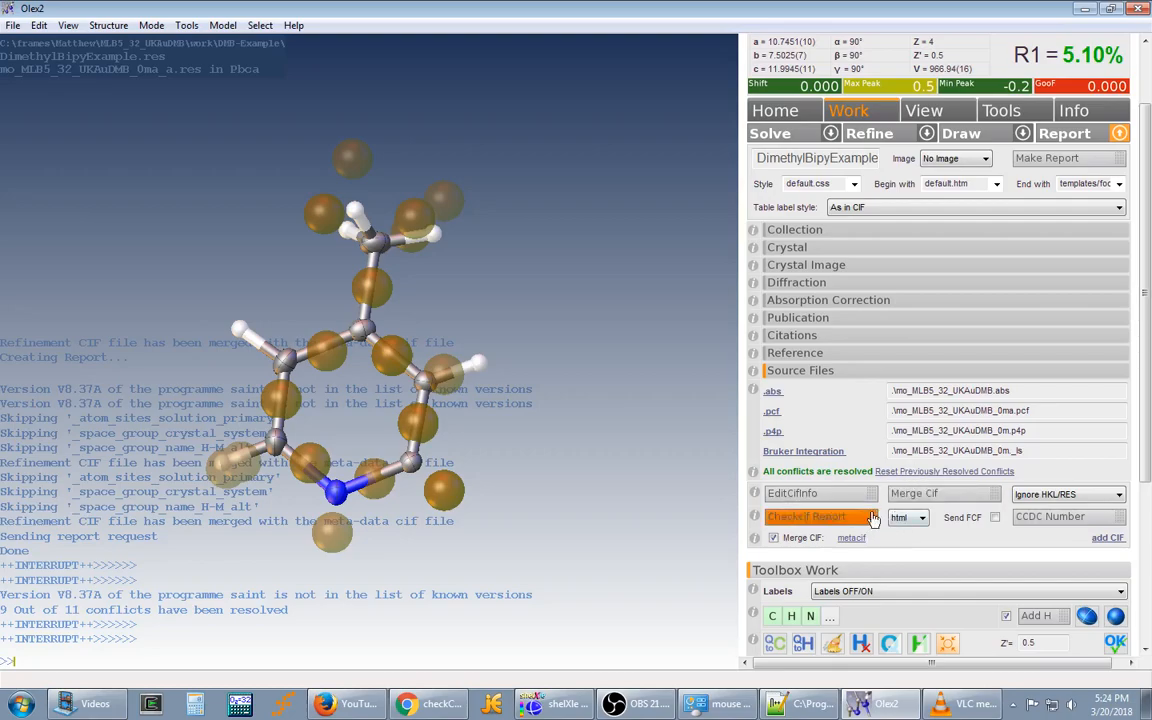
mouse_move(915, 562)
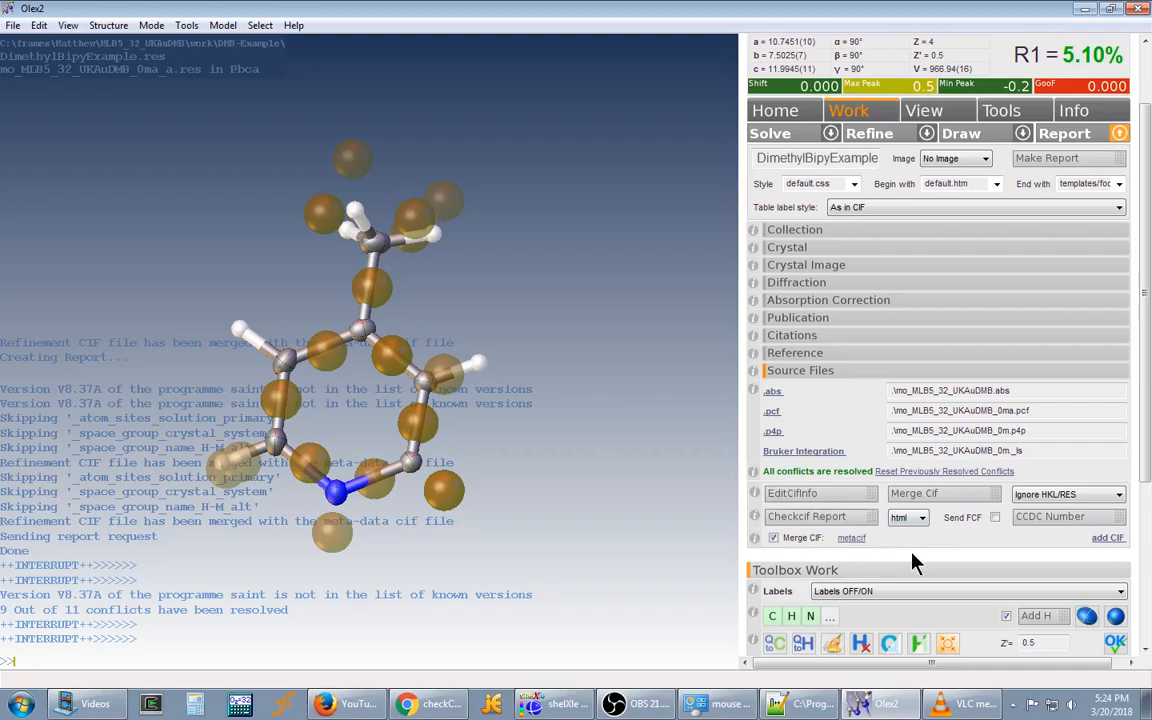